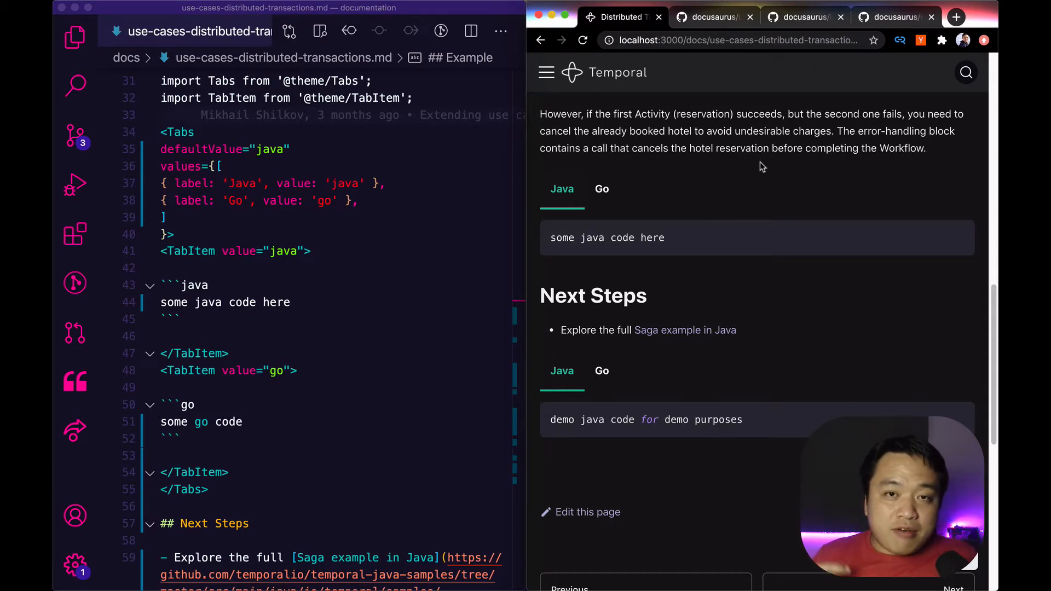
{"action": "mouse_move", "coordinate": [753, 180]}
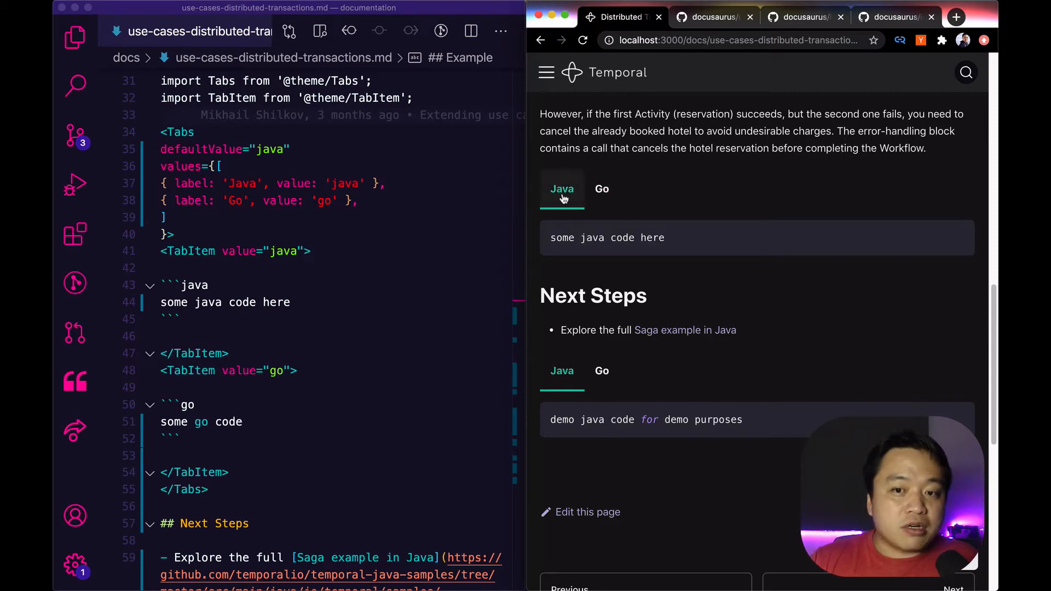
{"action": "mouse_move", "coordinate": [731, 441]}
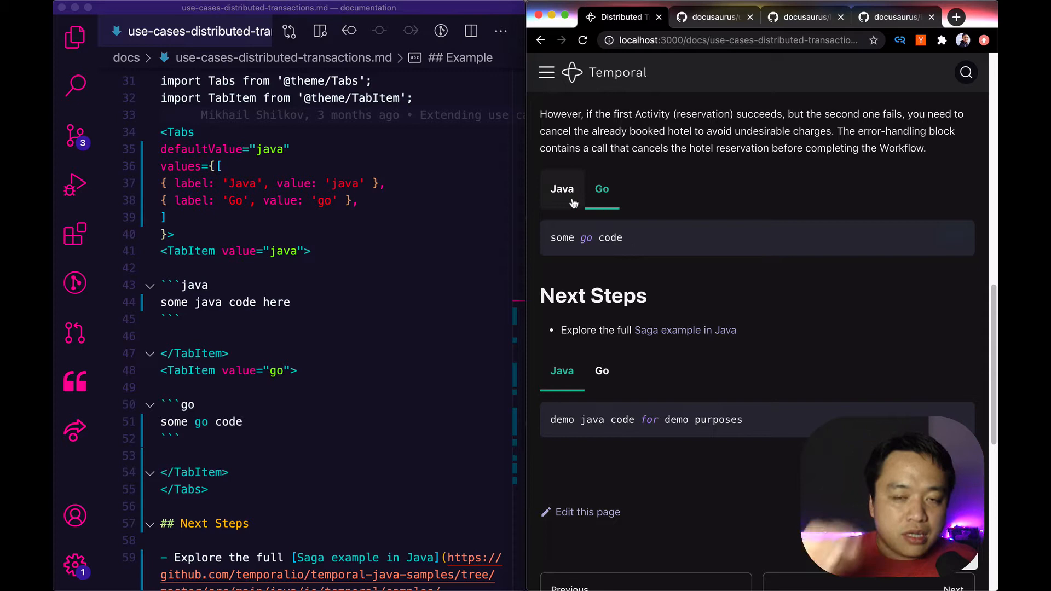
Toggle the first code example between Java and Go to see the tab groups are not yet synced.
{"action": "left_click", "coordinate": [562, 190]}
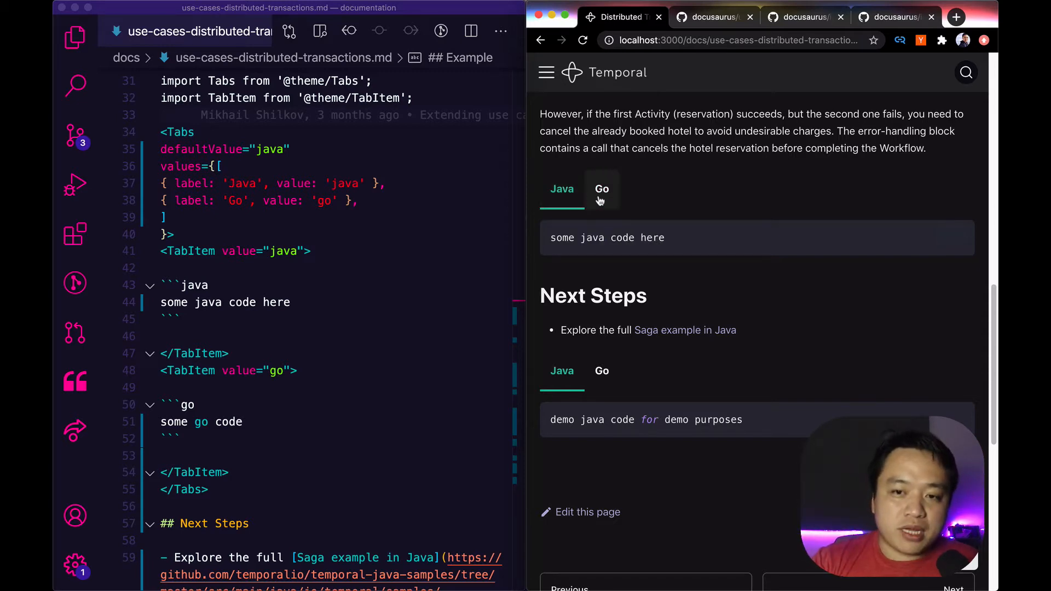
{"action": "left_click", "coordinate": [601, 190]}
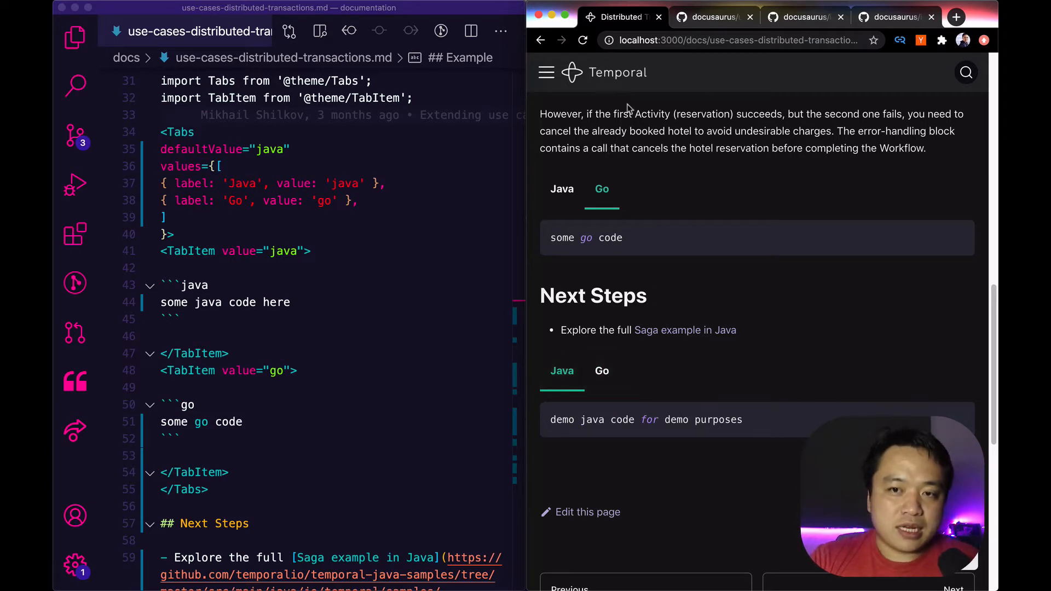
{"action": "left_click", "coordinate": [562, 189]}
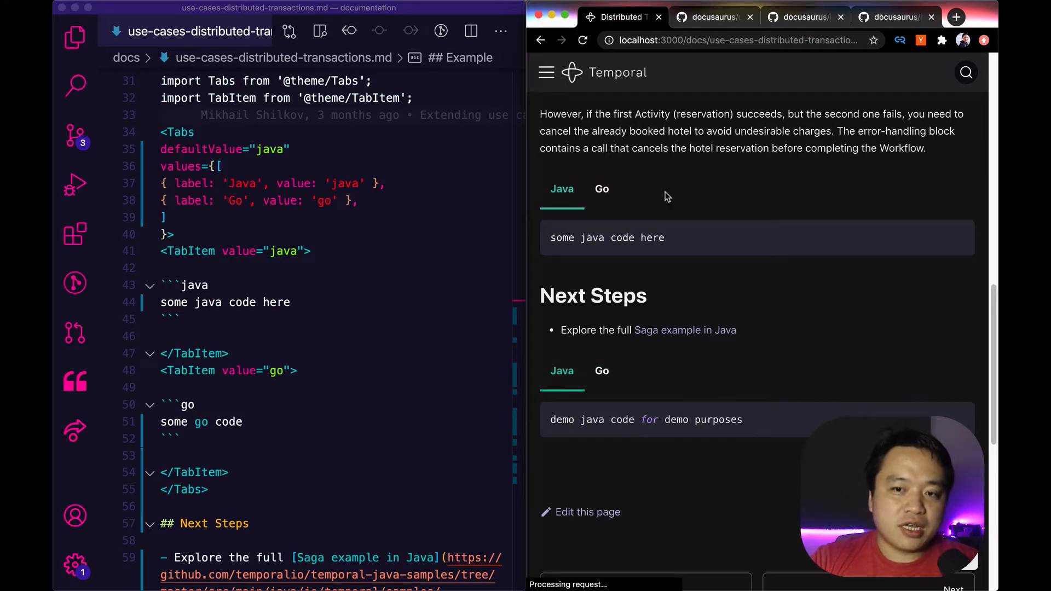
{"action": "mouse_move", "coordinate": [662, 330]}
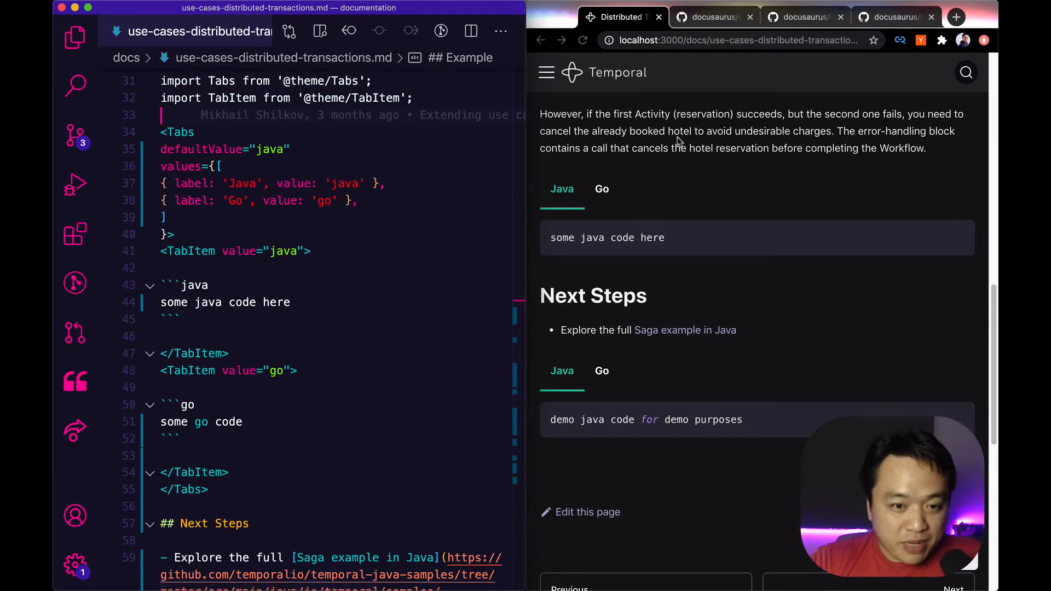
Read through the useTabGroupChoice.ts source on GitHub.
{"action": "left_click", "coordinate": [710, 16]}
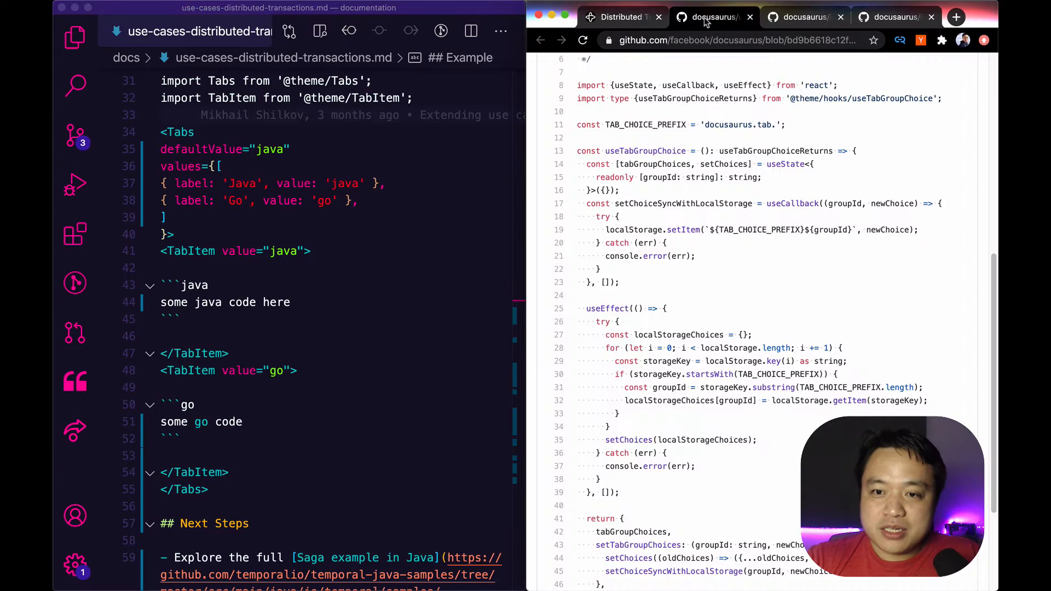
{"action": "scroll", "scroll_direction": "up", "scroll_amount": 3}
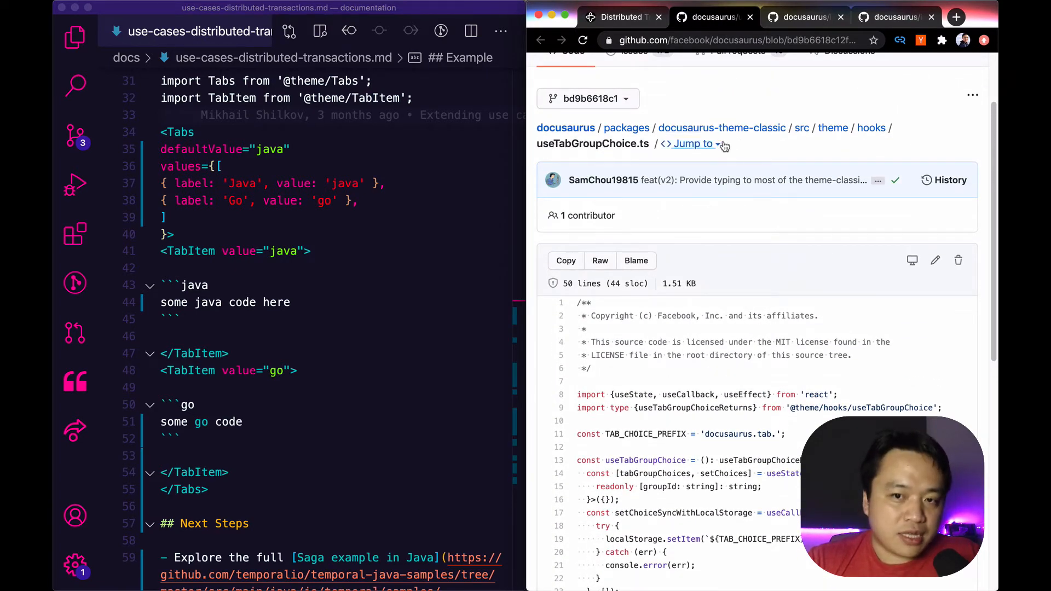
{"action": "scroll", "scroll_direction": "down", "scroll_amount": 3}
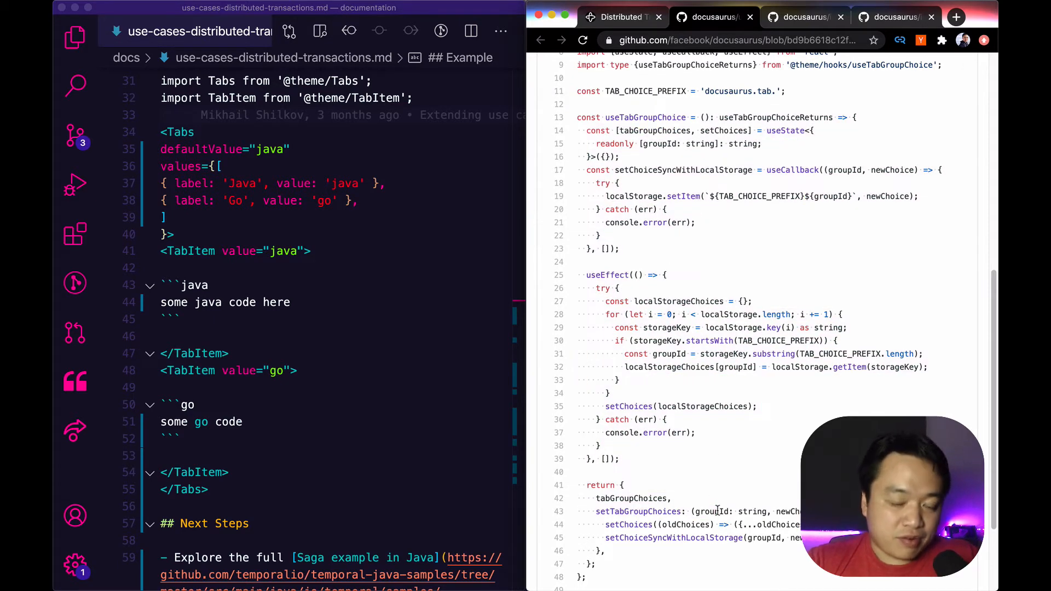
{"action": "scroll", "scroll_direction": "up", "scroll_amount": 3}
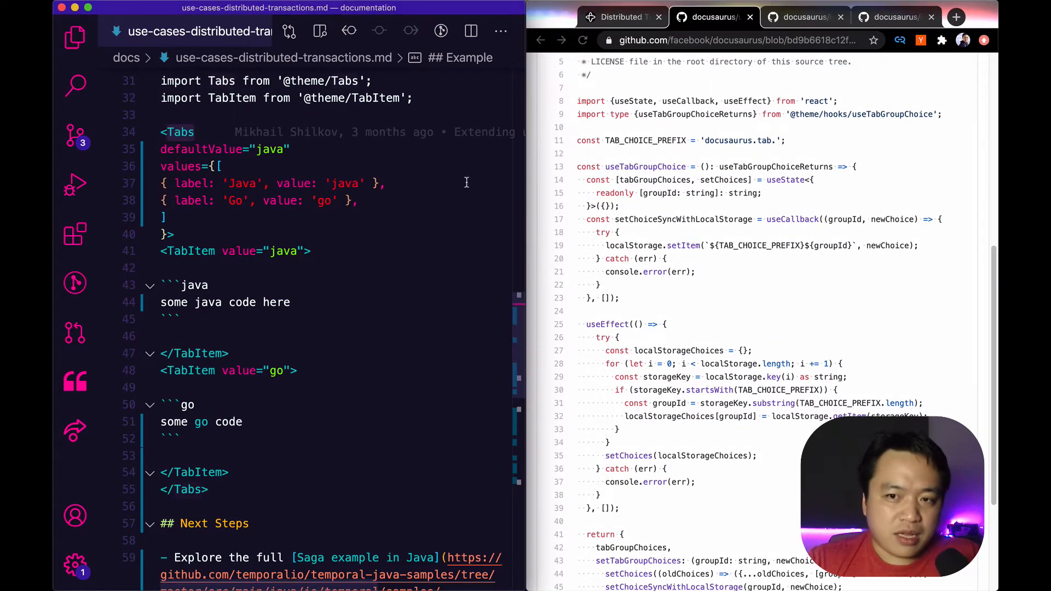
Review the UserPreferencesProvider and Tabs component sources, then revisit useTabGroupChoice.ts.
{"action": "left_click", "coordinate": [802, 17]}
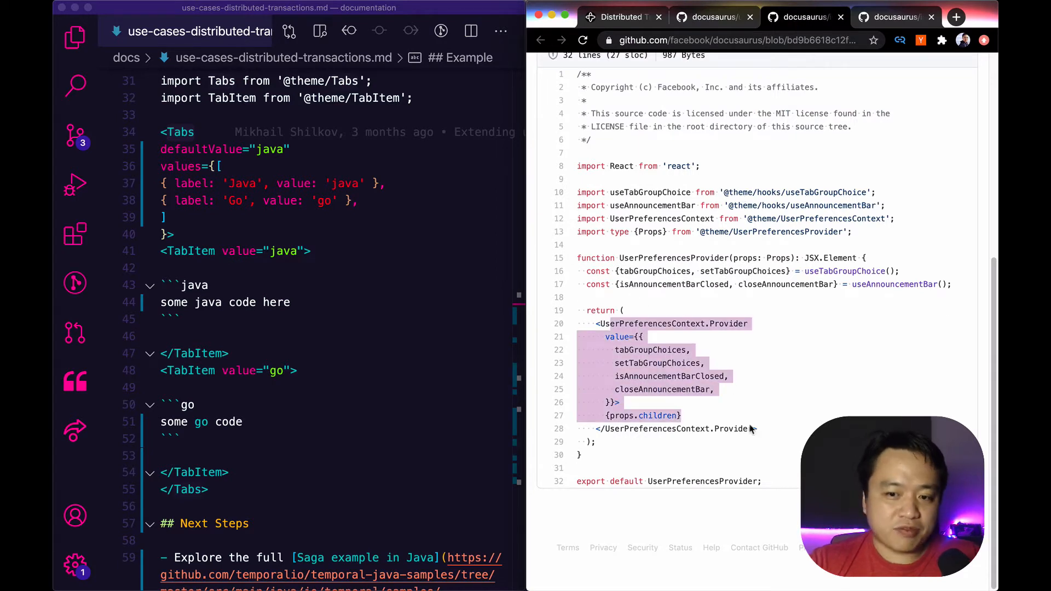
{"action": "left_click", "coordinate": [672, 264]}
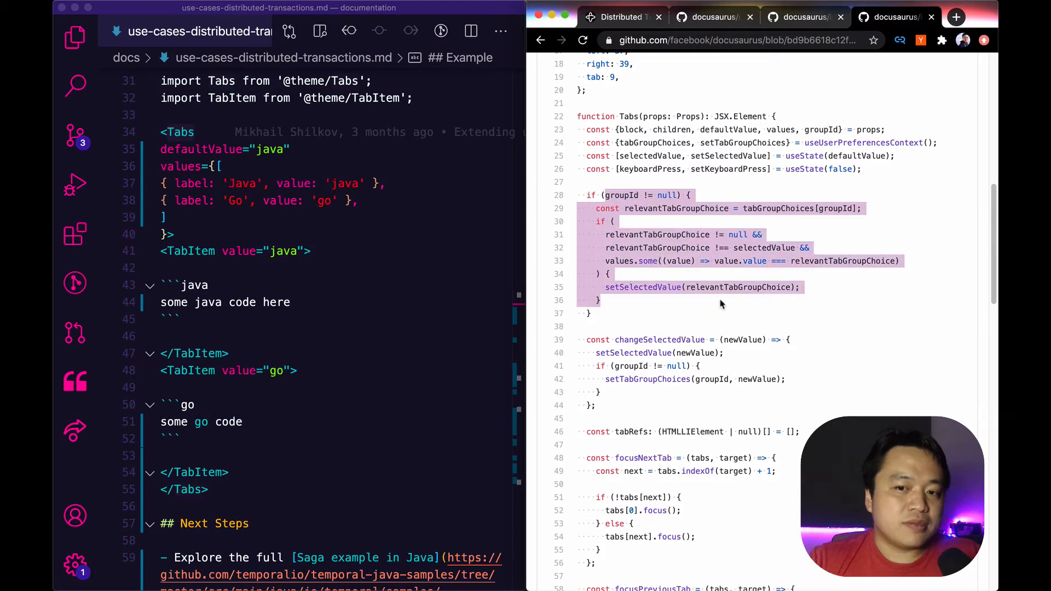
{"action": "left_click", "coordinate": [641, 190]}
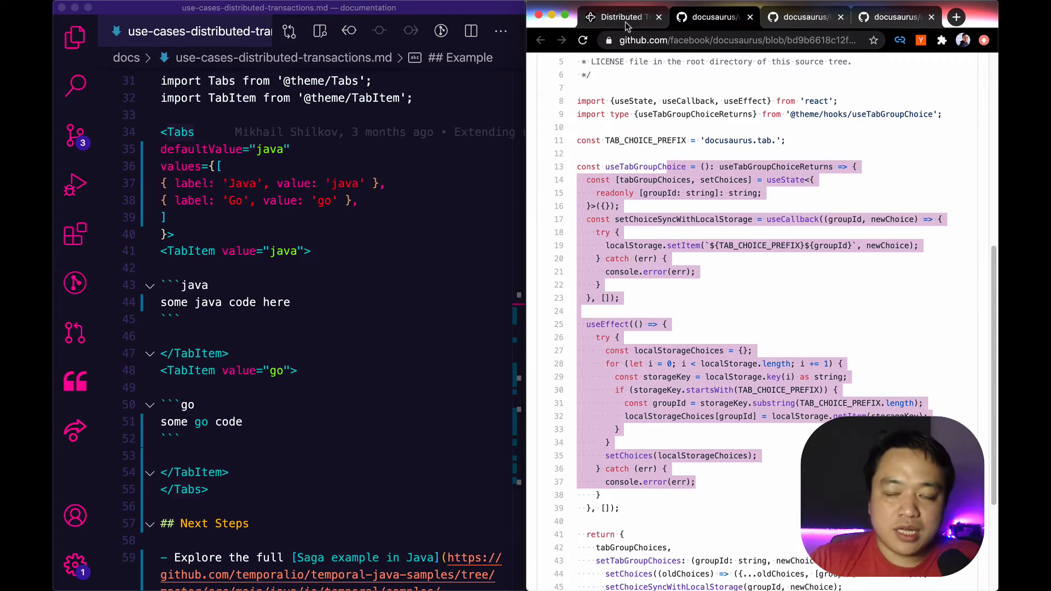
Add groupId="codeGroup1" to both <Tabs> blocks in the distributed transactions Markdown file.
{"action": "left_click", "coordinate": [620, 16]}
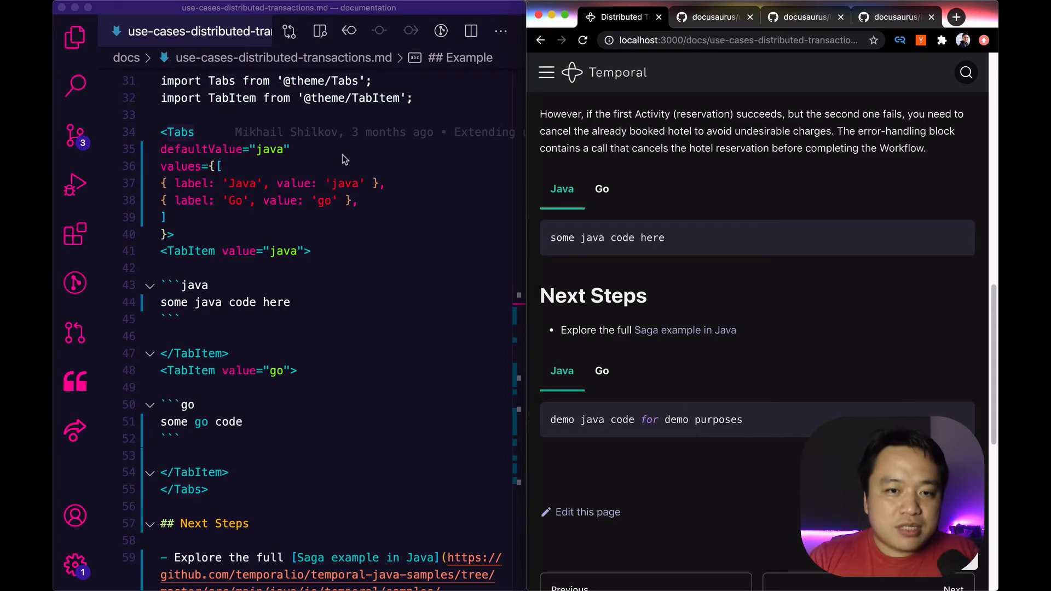
{"action": "type", "text": "groupId=\"codeGroup1\""}
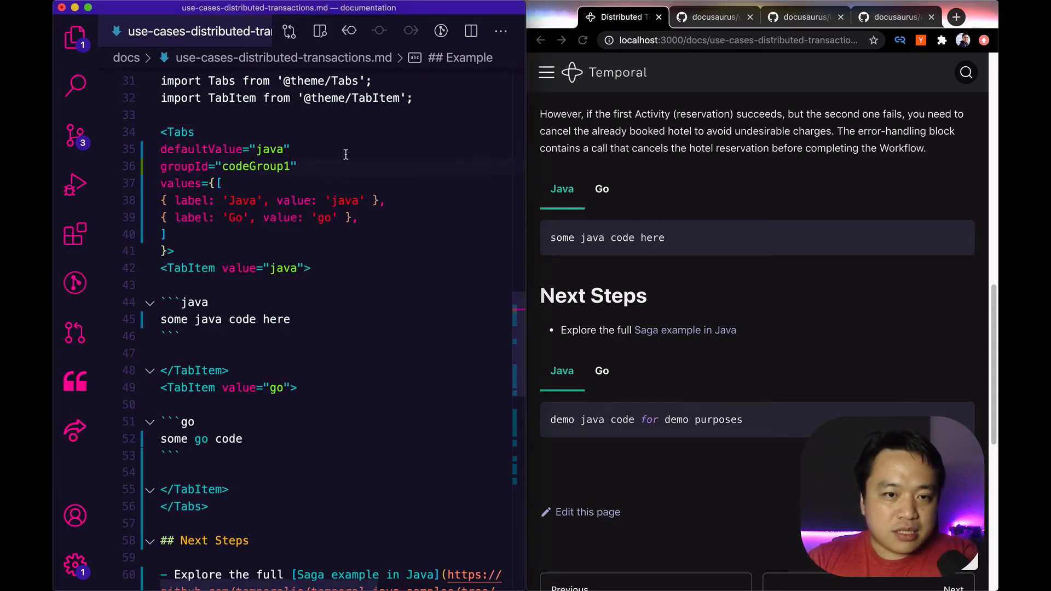
{"action": "scroll", "scroll_direction": "down", "scroll_amount": 3}
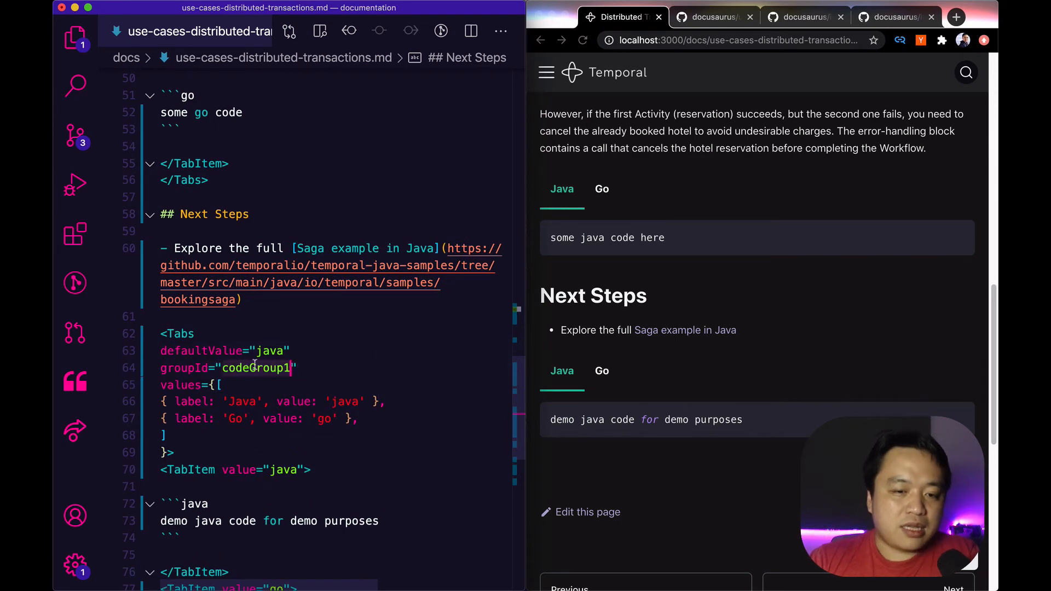
{"action": "scroll", "scroll_direction": "up", "scroll_amount": 3}
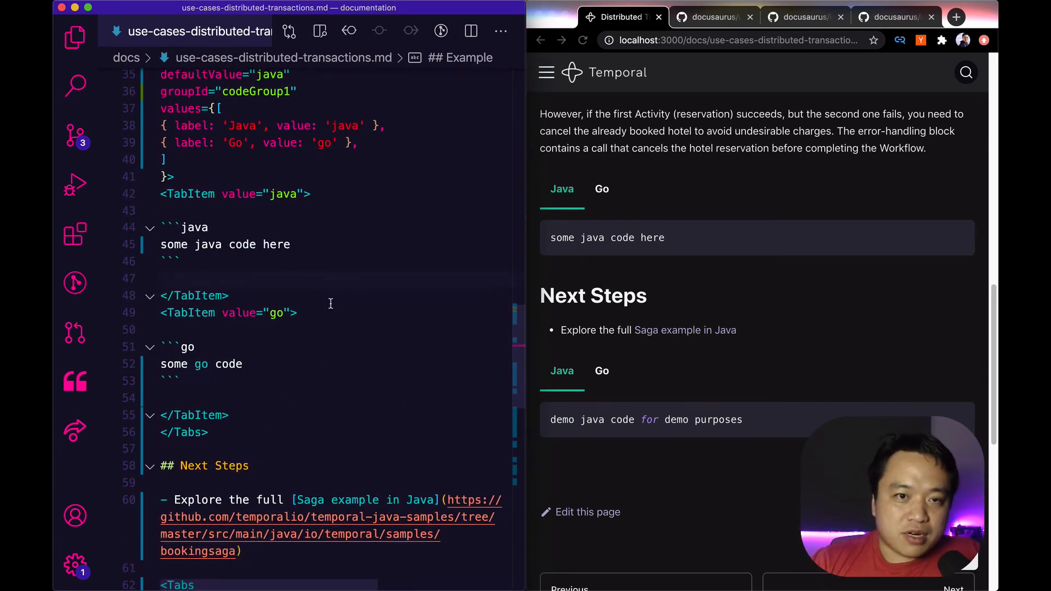
Switch the first example to Go and confirm the Next Steps tabs follow to Go.
{"action": "left_click", "coordinate": [600, 189]}
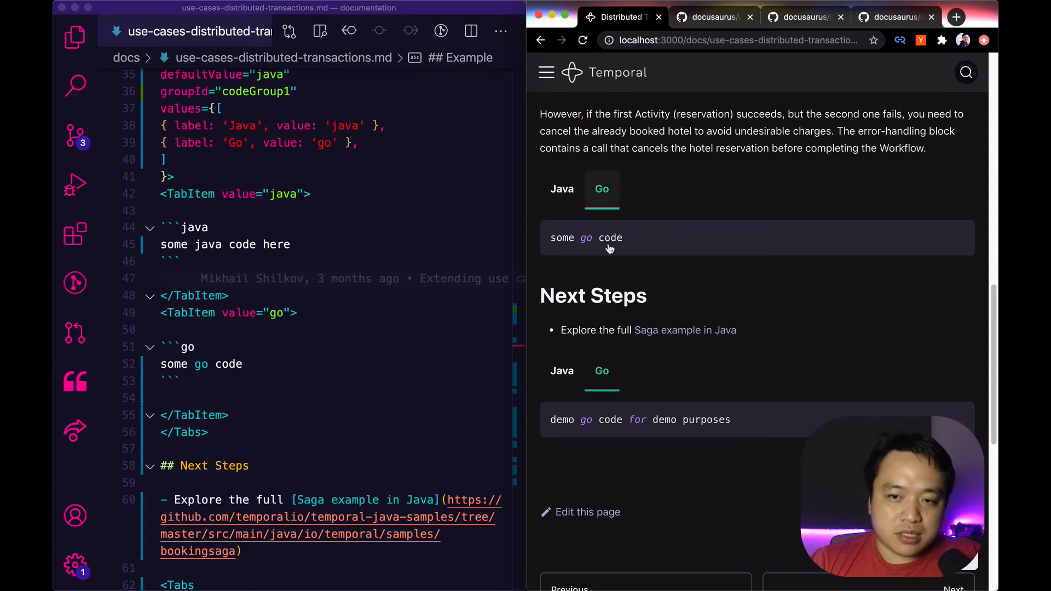
{"action": "mouse_move", "coordinate": [729, 281]}
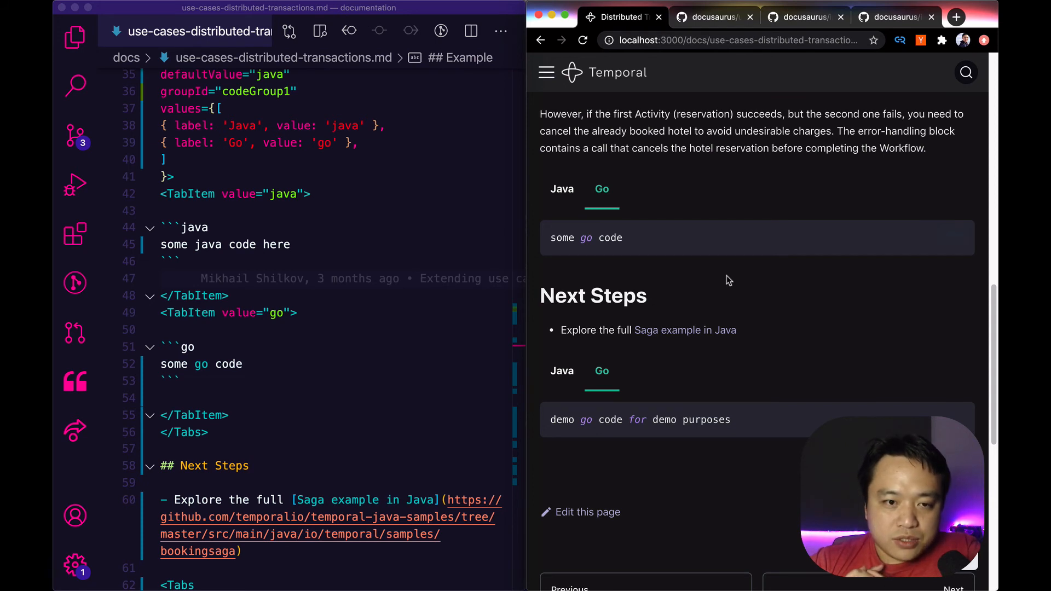
{"action": "mouse_move", "coordinate": [734, 40]}
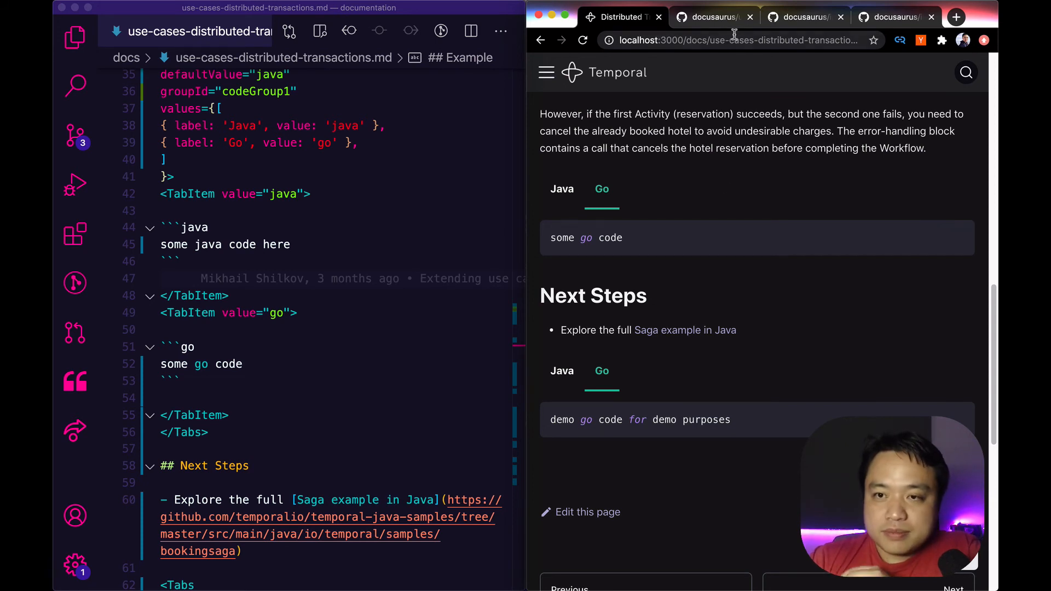
{"action": "mouse_move", "coordinate": [721, 34]}
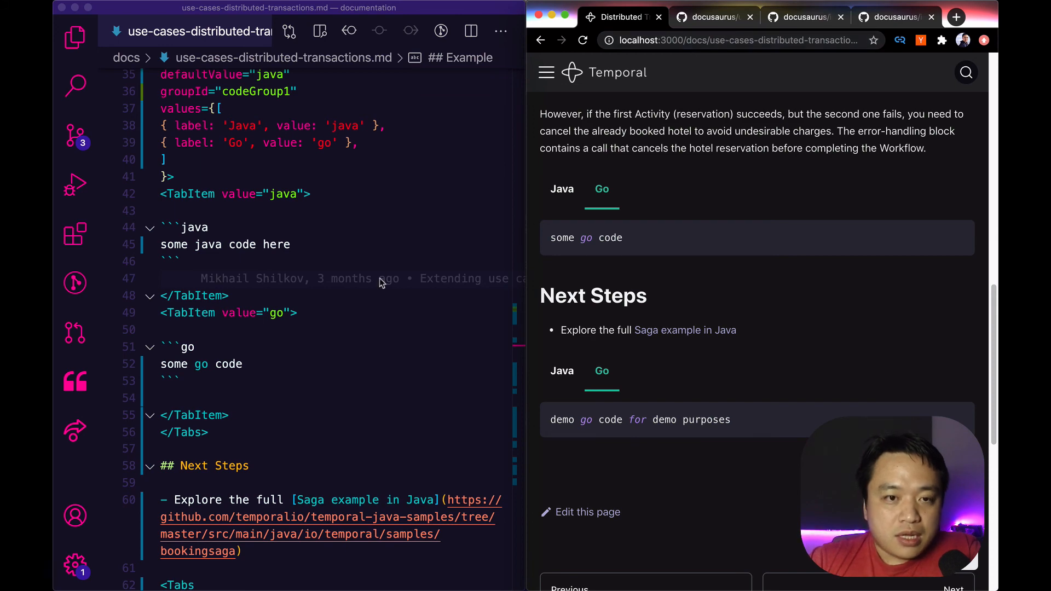
{"action": "scroll", "scroll_direction": "up", "scroll_amount": 3}
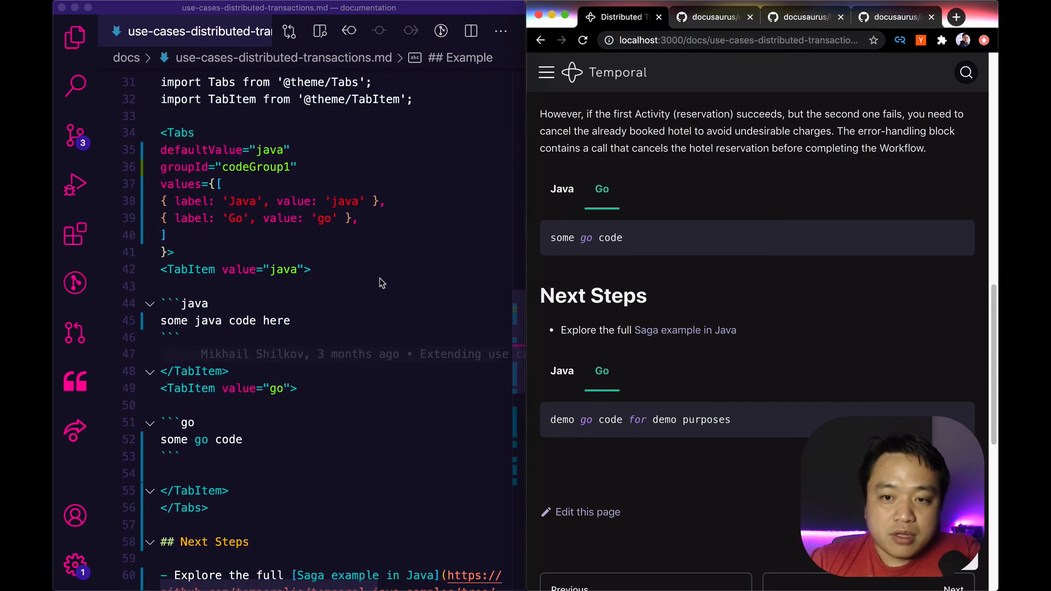